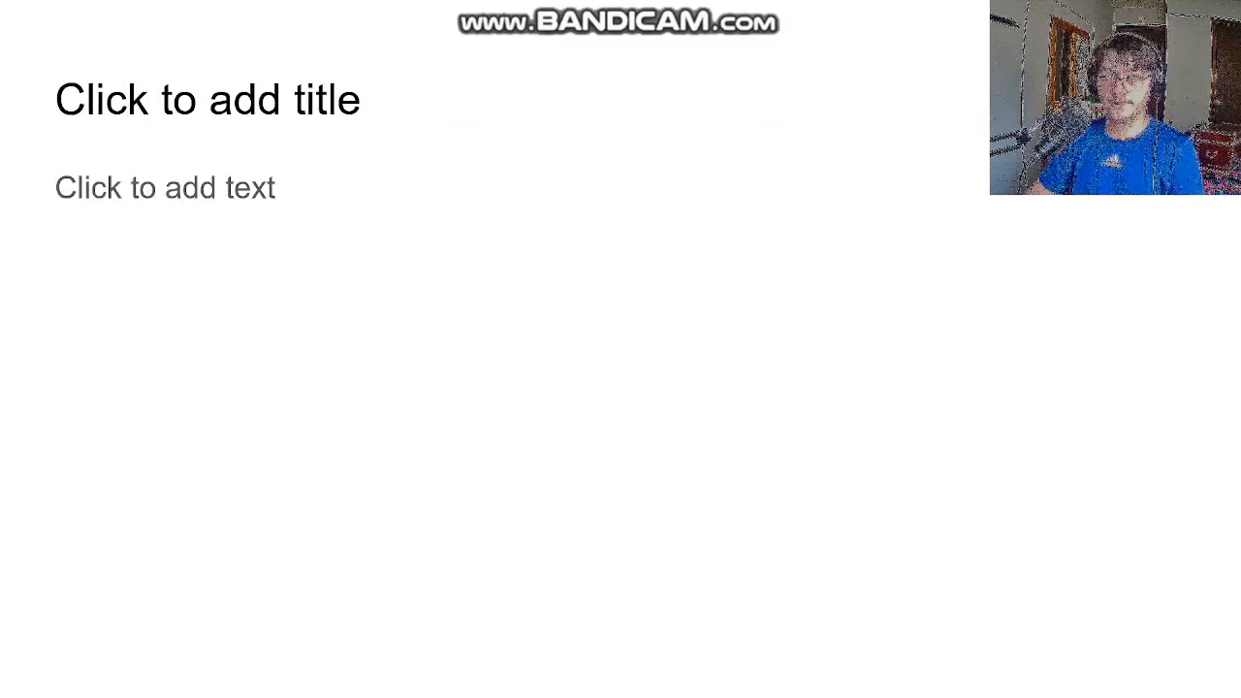
{"action": "type", "text": "In conc lusion"}
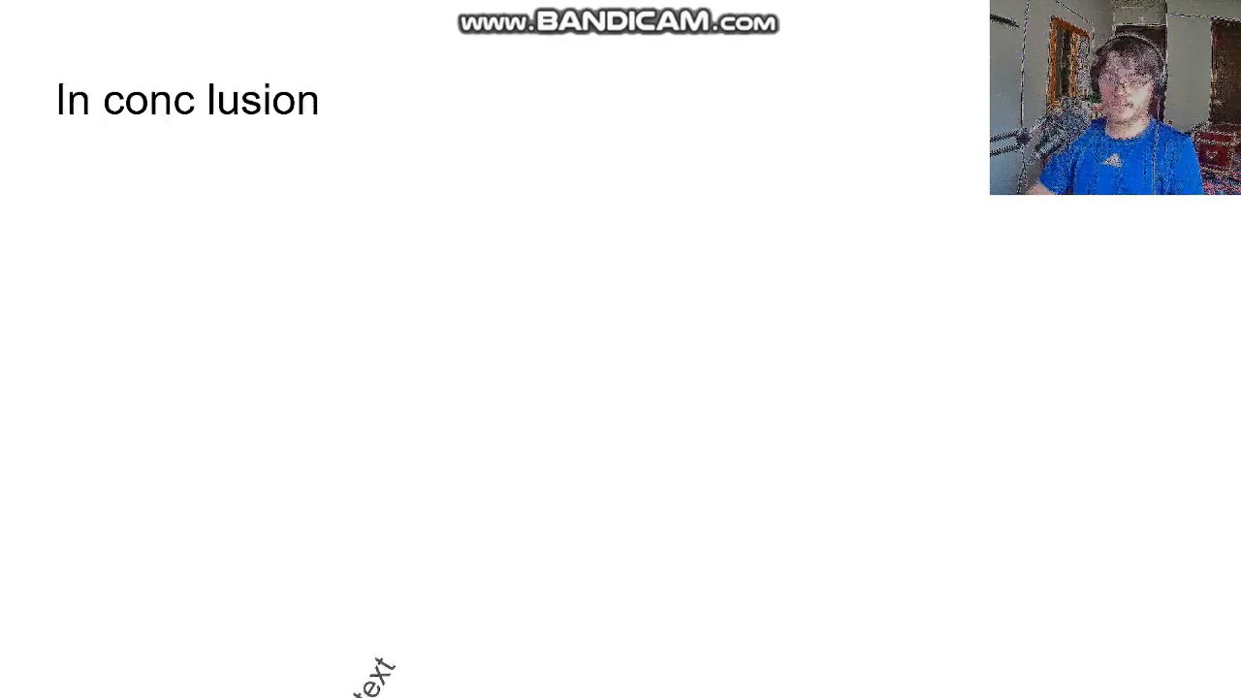